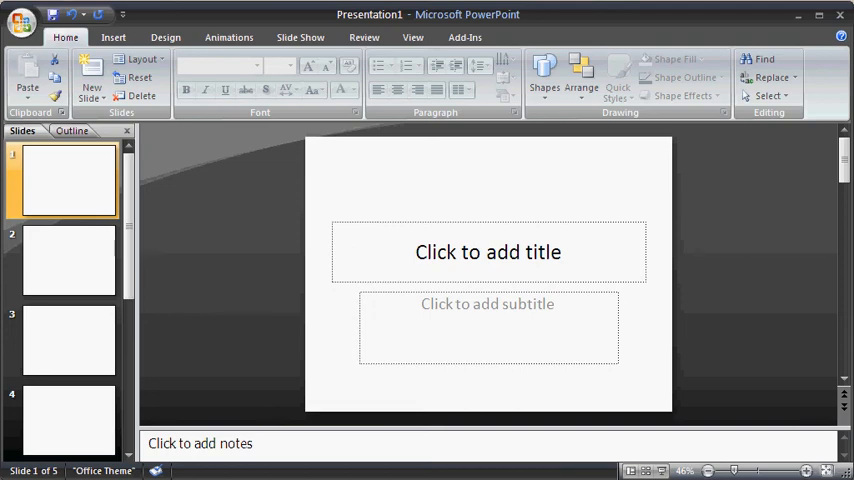
# Show the Design tab with the Themes gallery
pyautogui.click(165, 37)
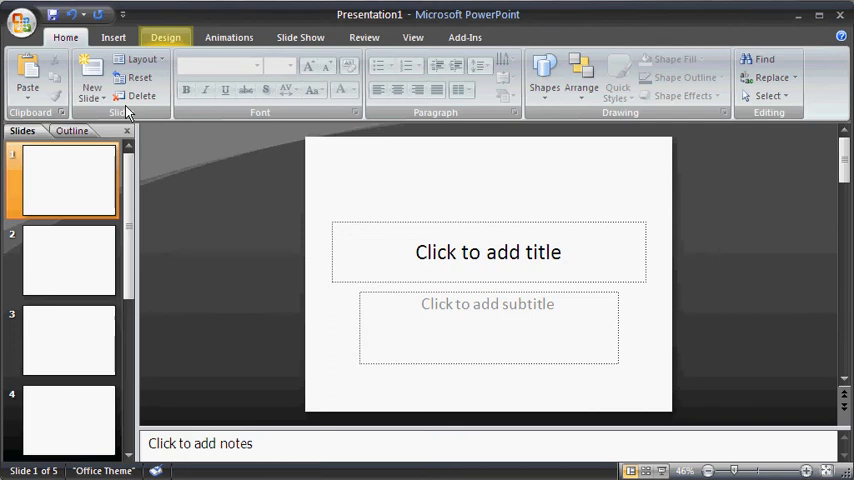
pyautogui.click(166, 37)
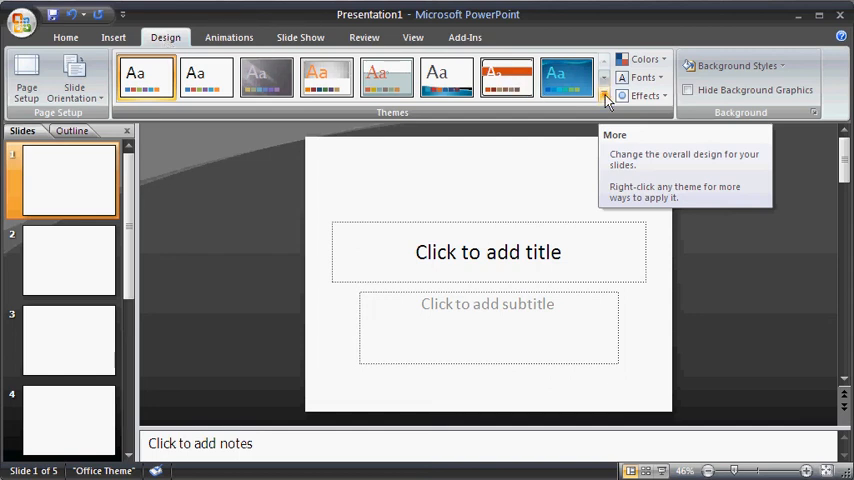
# Apply the Civic theme to the whole presentation from the expanded Themes gallery
pyautogui.click(604, 95)
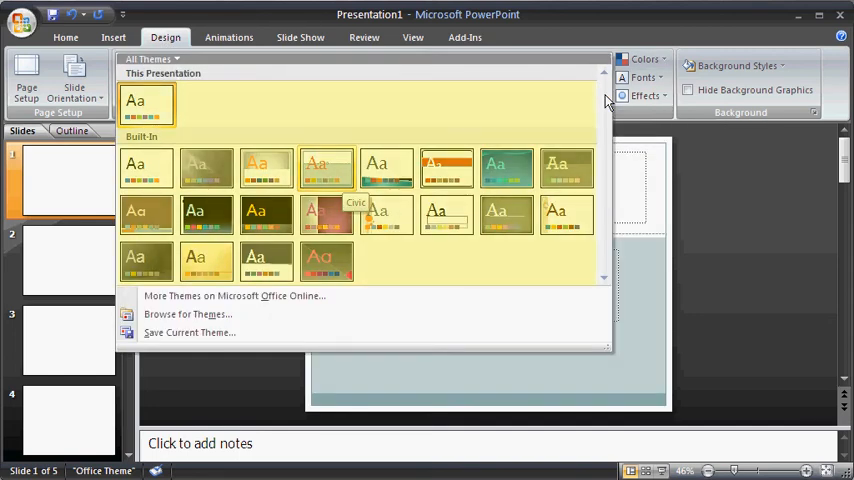
pyautogui.moveTo(326, 166)
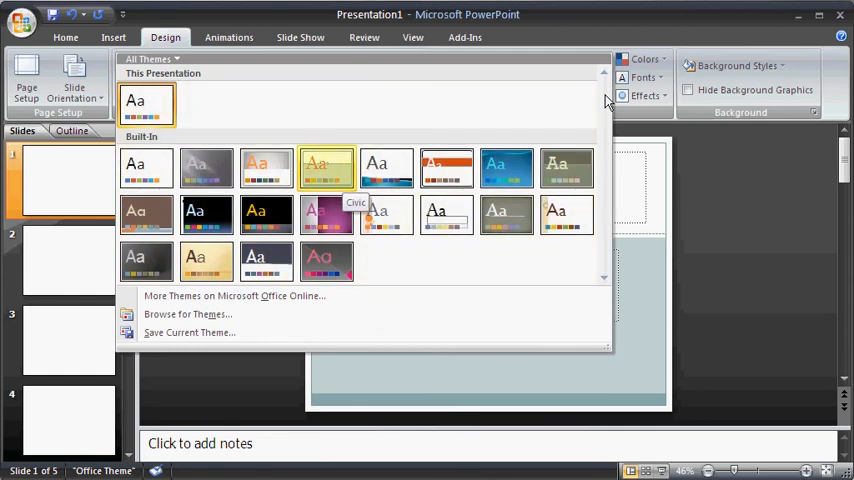
pyautogui.moveTo(326, 167)
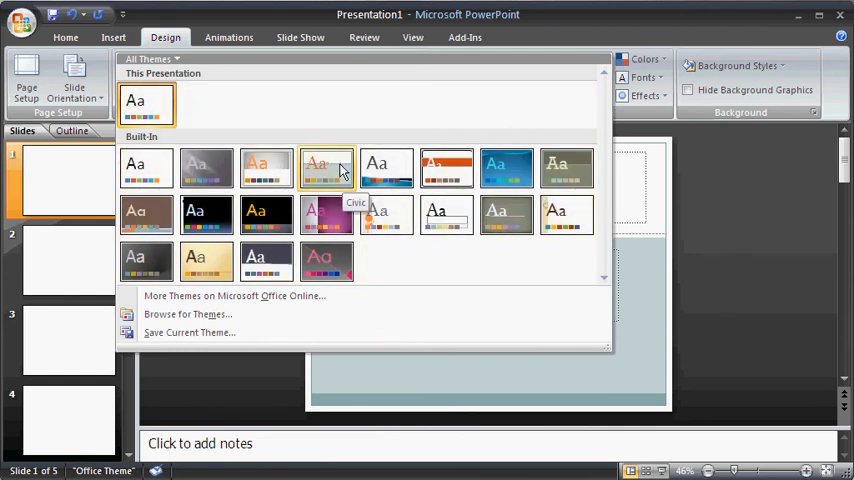
pyautogui.click(325, 167)
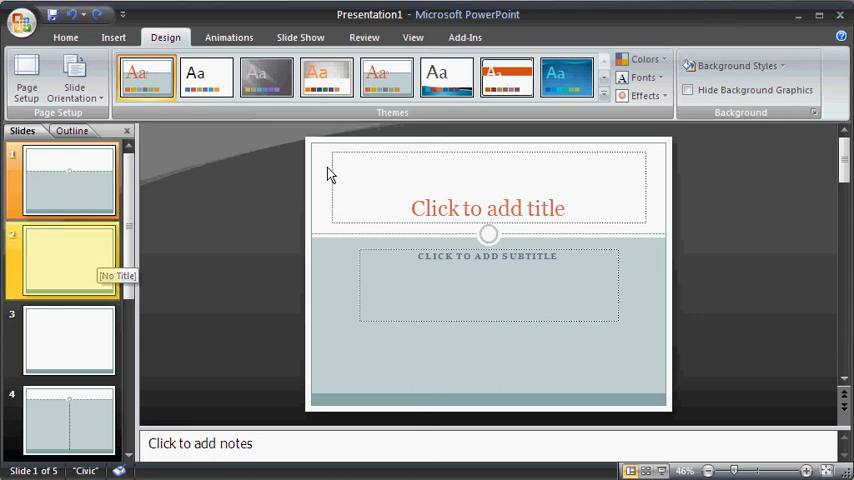
# Select slides 2–4 and bring up the apply options for the Flow theme
pyautogui.click(70, 260)
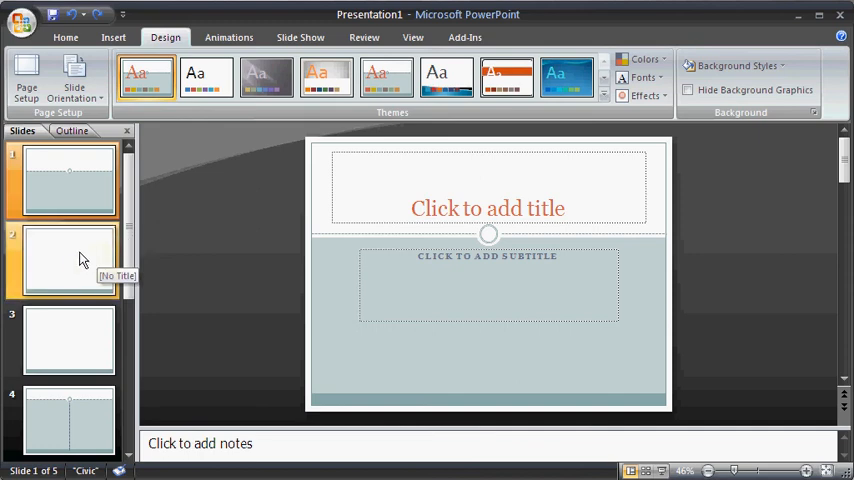
pyautogui.click(68, 260)
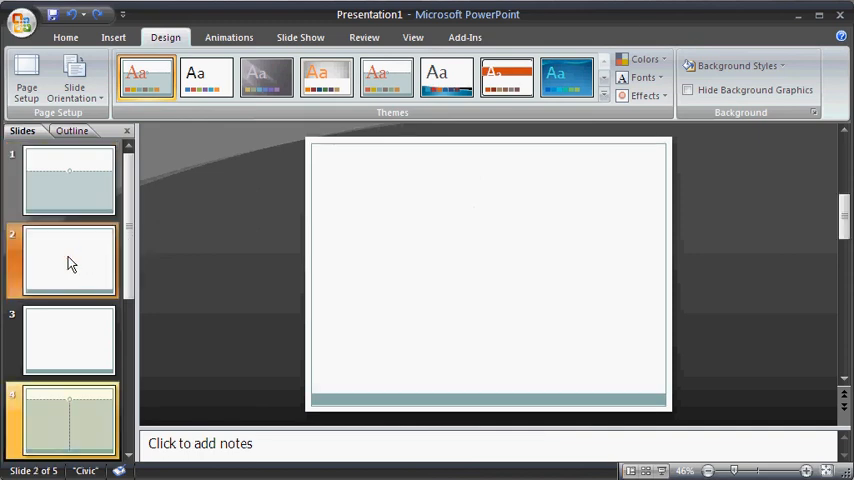
pyautogui.moveTo(70, 415)
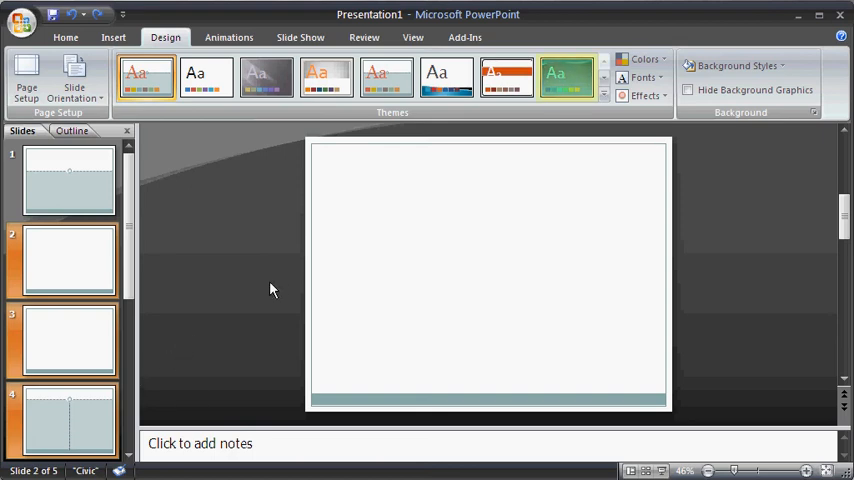
pyautogui.moveTo(492, 134)
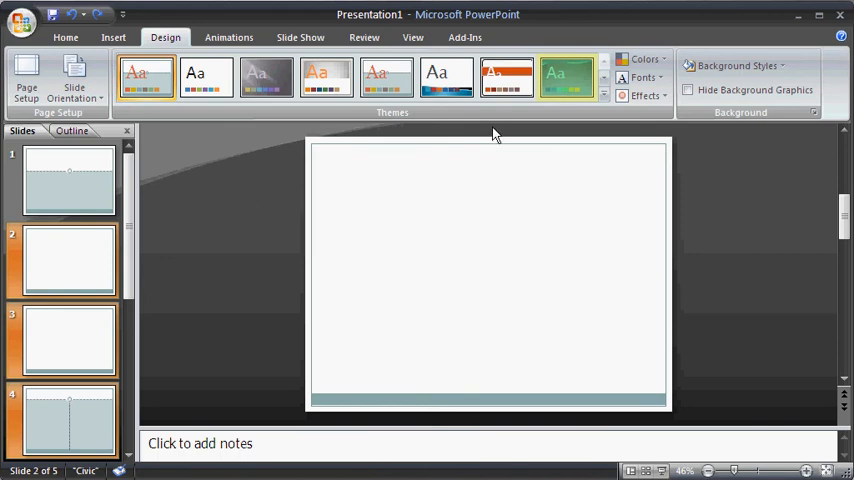
pyautogui.rightClick(567, 77)
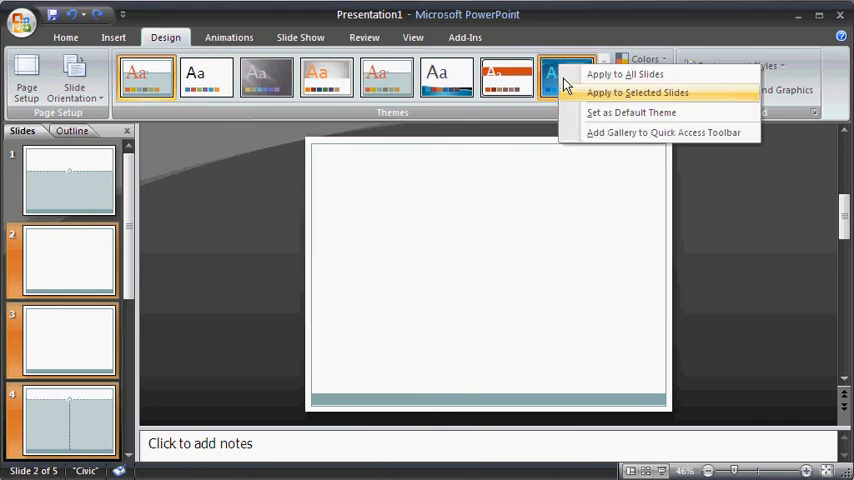
pyautogui.moveTo(638, 92)
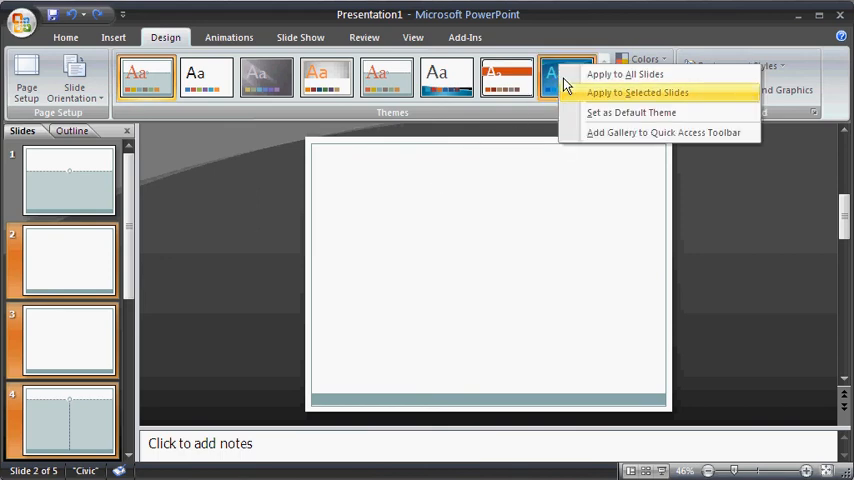
pyautogui.moveTo(611, 92)
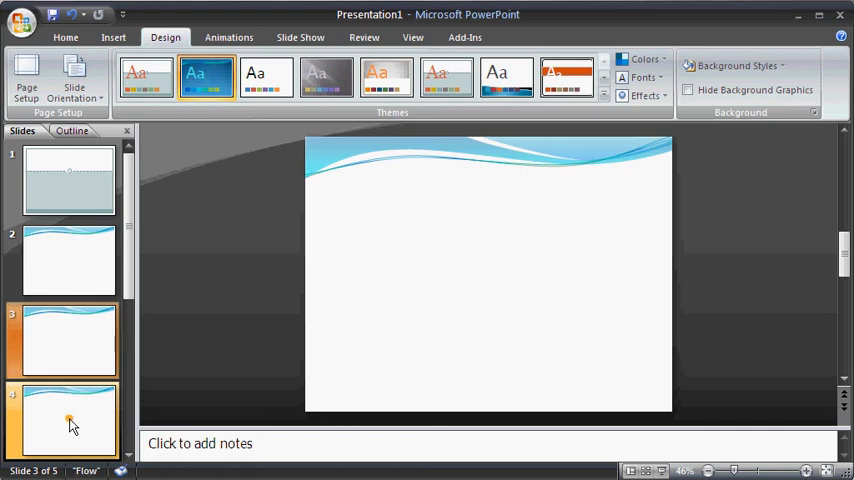
# Select slides 2, 3 and 5 together in the Slides pane
pyautogui.click(70, 420)
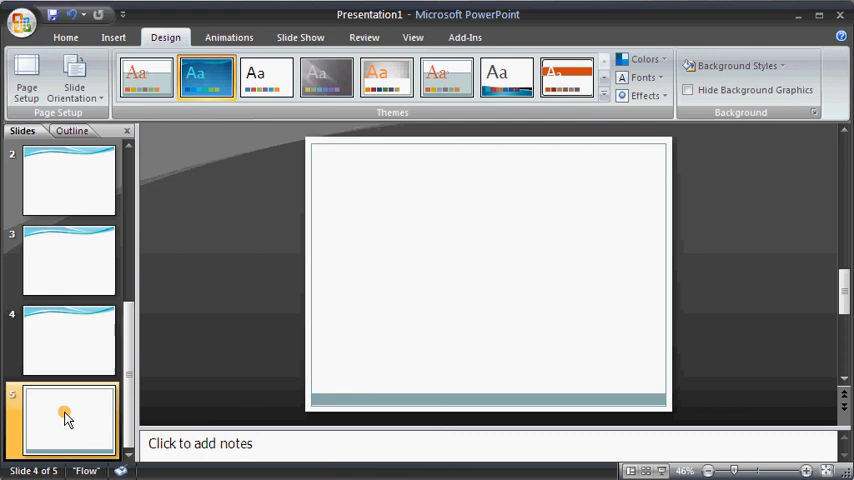
pyautogui.click(146, 77)
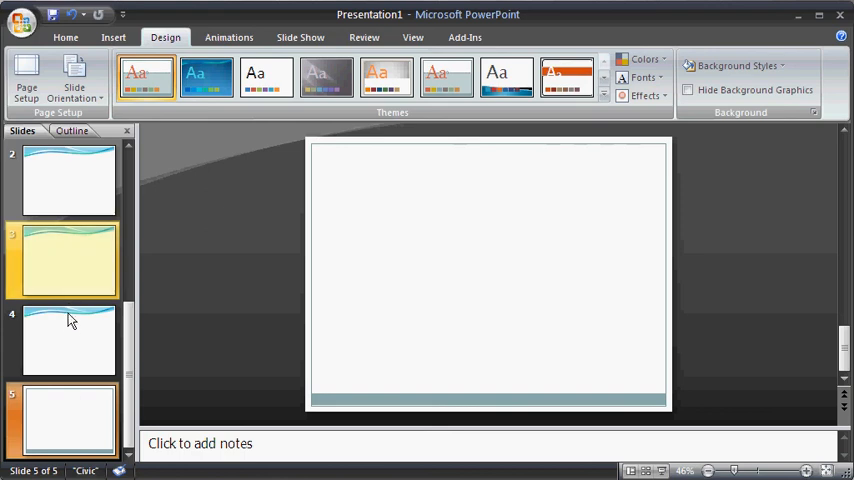
pyautogui.click(70, 260)
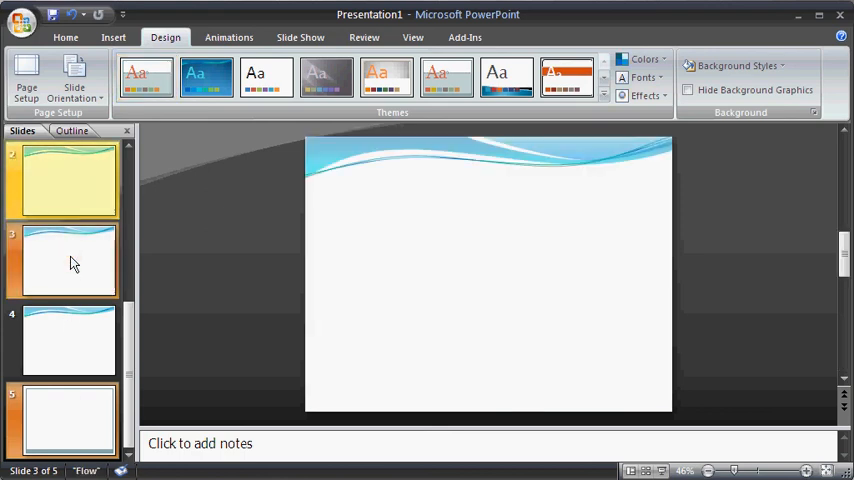
pyautogui.click(68, 182)
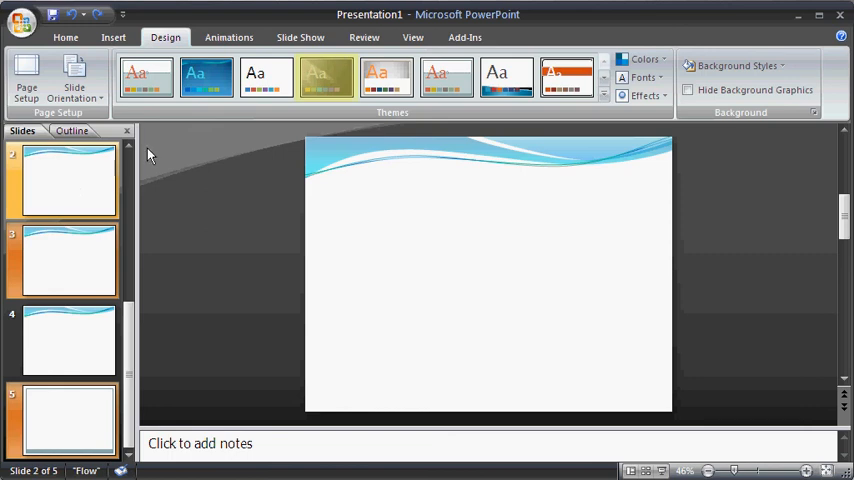
pyautogui.moveTo(326, 77)
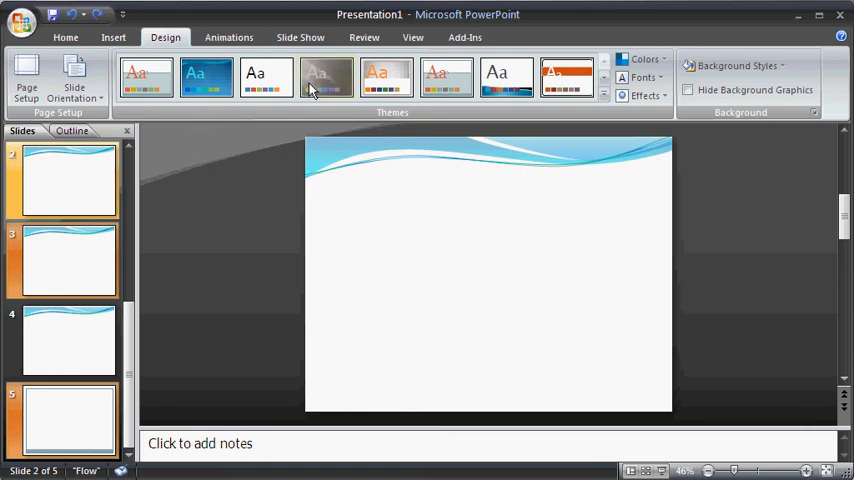
# Apply the Apex theme only to the selected slides, leaving slide 4 with Flow
pyautogui.rightClick(327, 77)
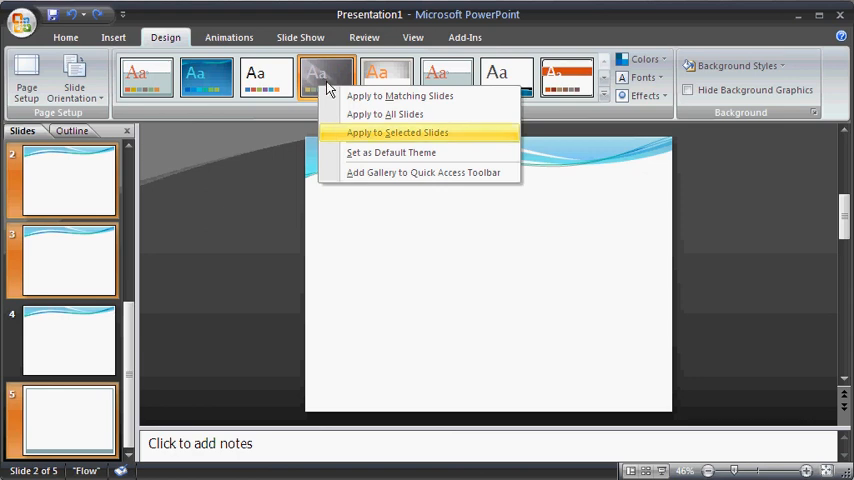
pyautogui.click(398, 132)
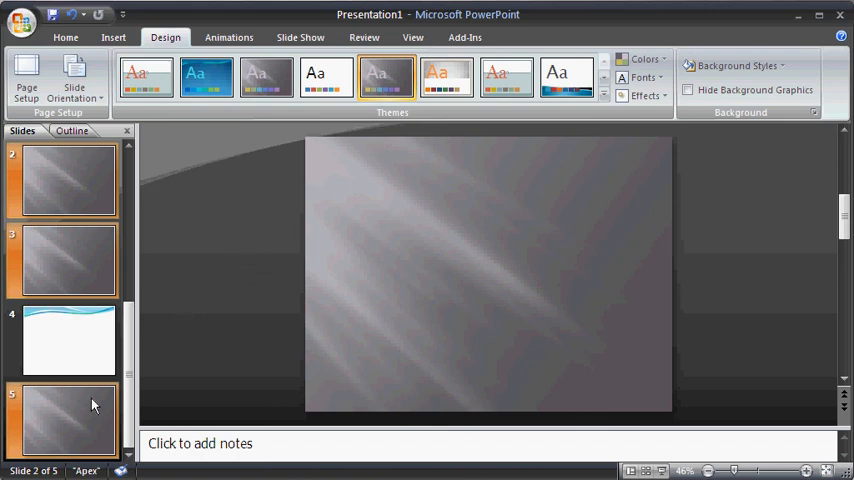
pyautogui.click(68, 340)
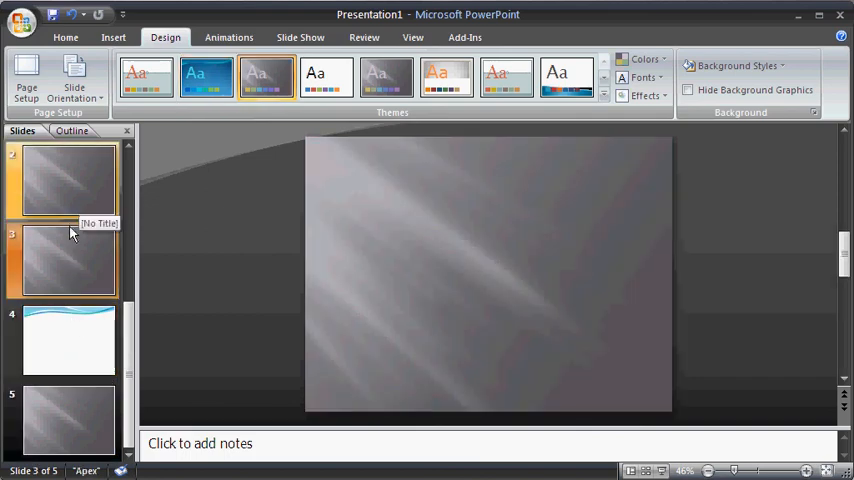
pyautogui.click(65, 180)
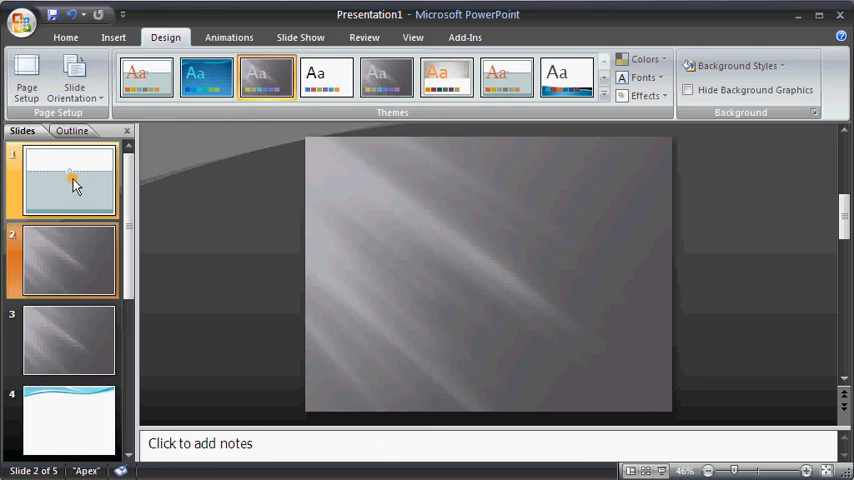
# Make slide 1 active and bring up the built-in theme color sets
pyautogui.click(145, 77)
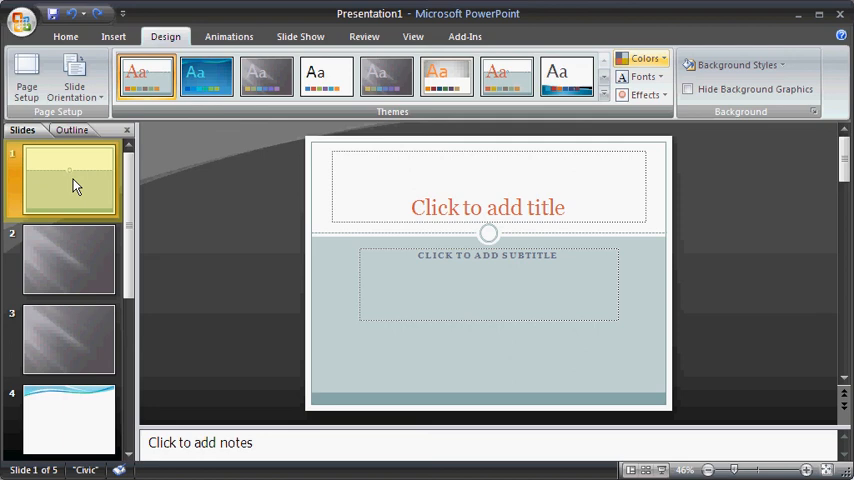
pyautogui.click(145, 77)
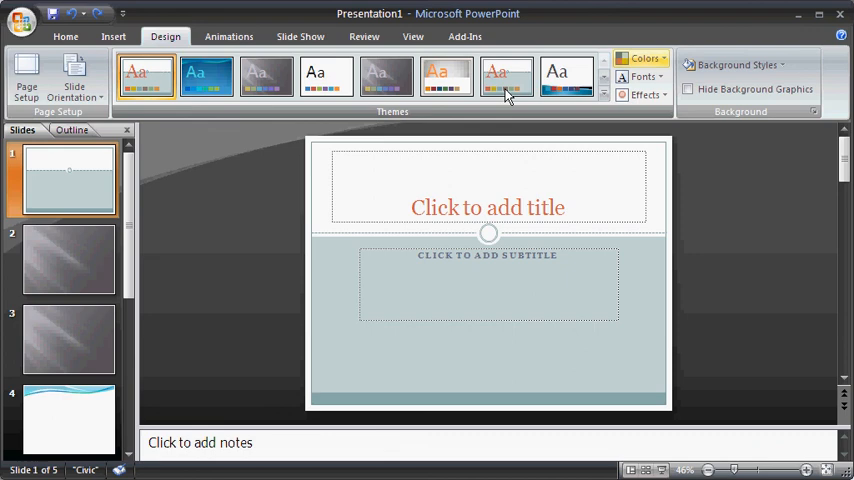
pyautogui.click(643, 58)
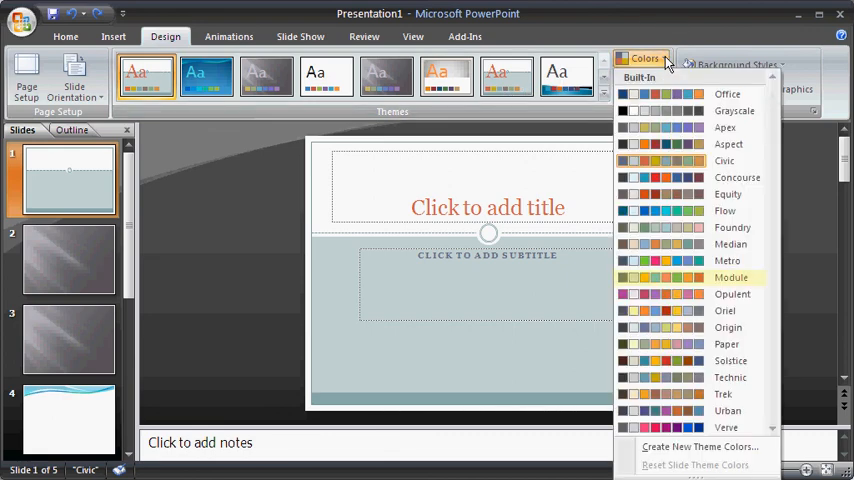
pyautogui.moveTo(693, 197)
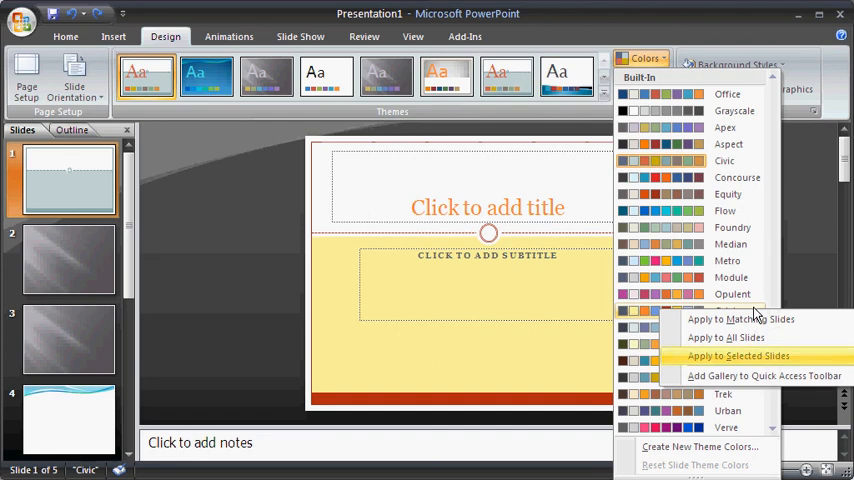
pyautogui.moveTo(737, 343)
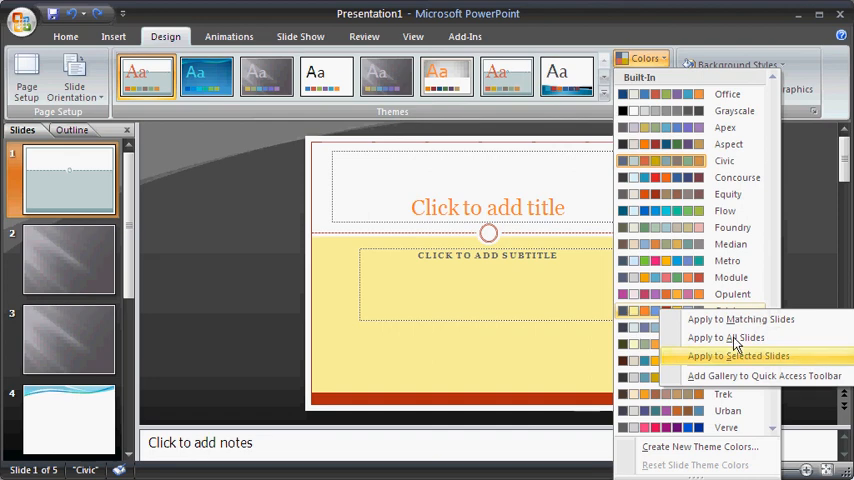